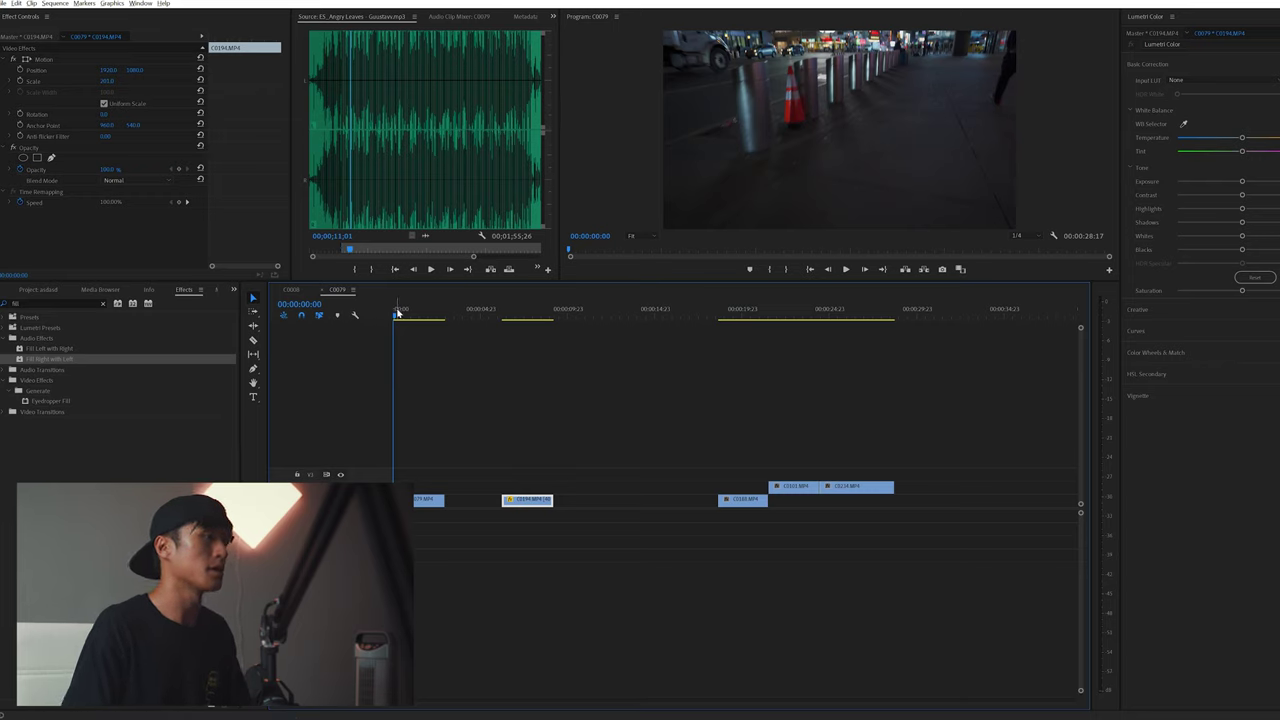
Park the playhead on the night street clip with the truck and glowing billboard
{"action": "left_click", "coordinate": [412, 316]}
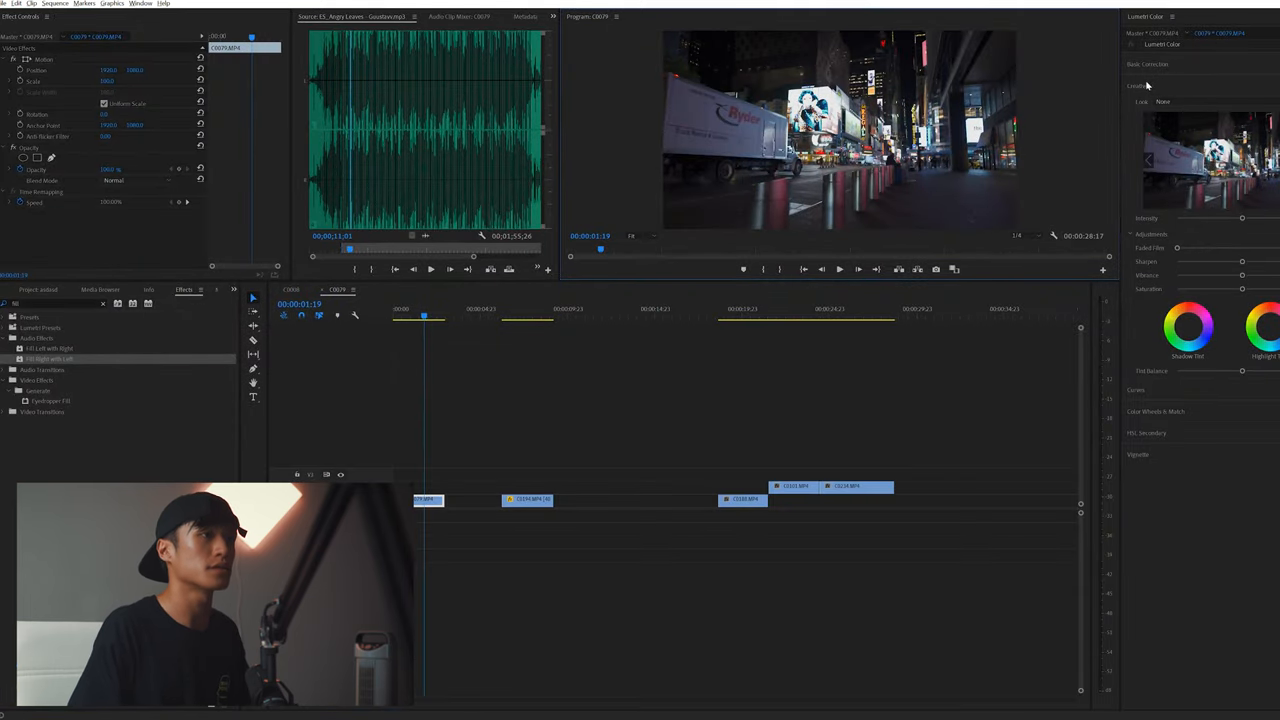
{"action": "left_click", "coordinate": [1172, 104]}
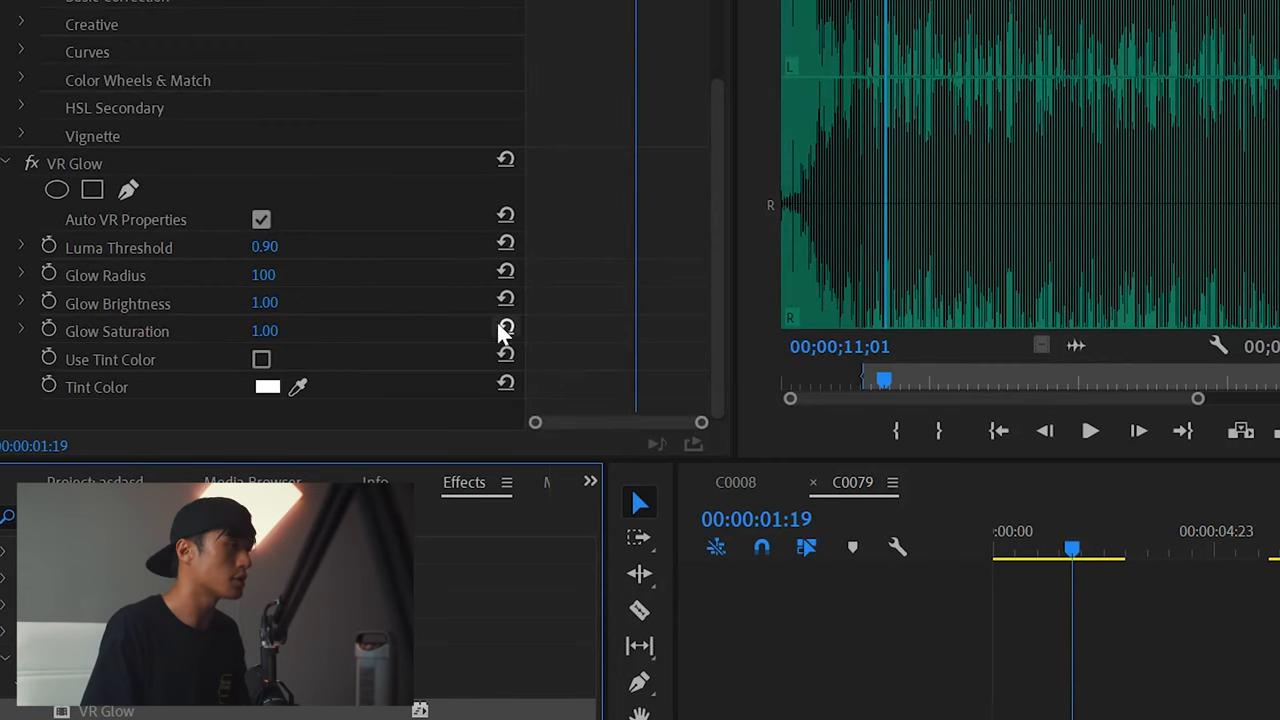
{"action": "mouse_move", "coordinate": [492, 400]}
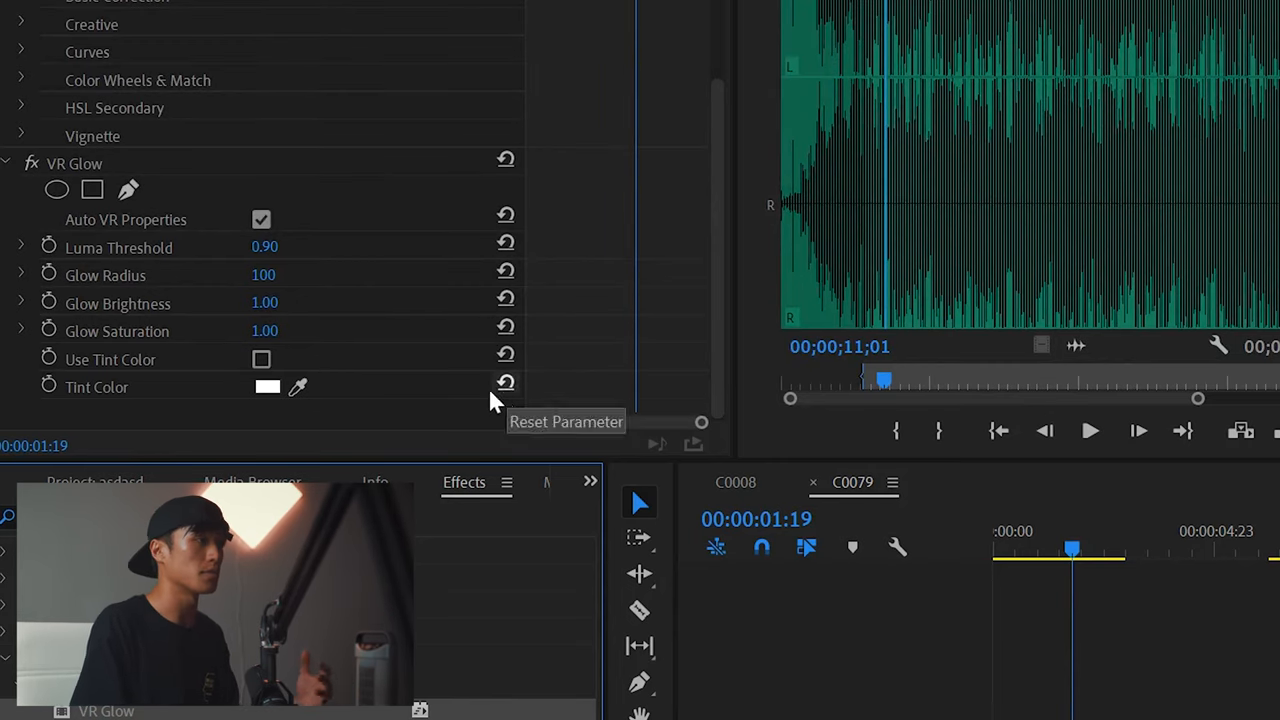
{"action": "mouse_move", "coordinate": [280, 256]}
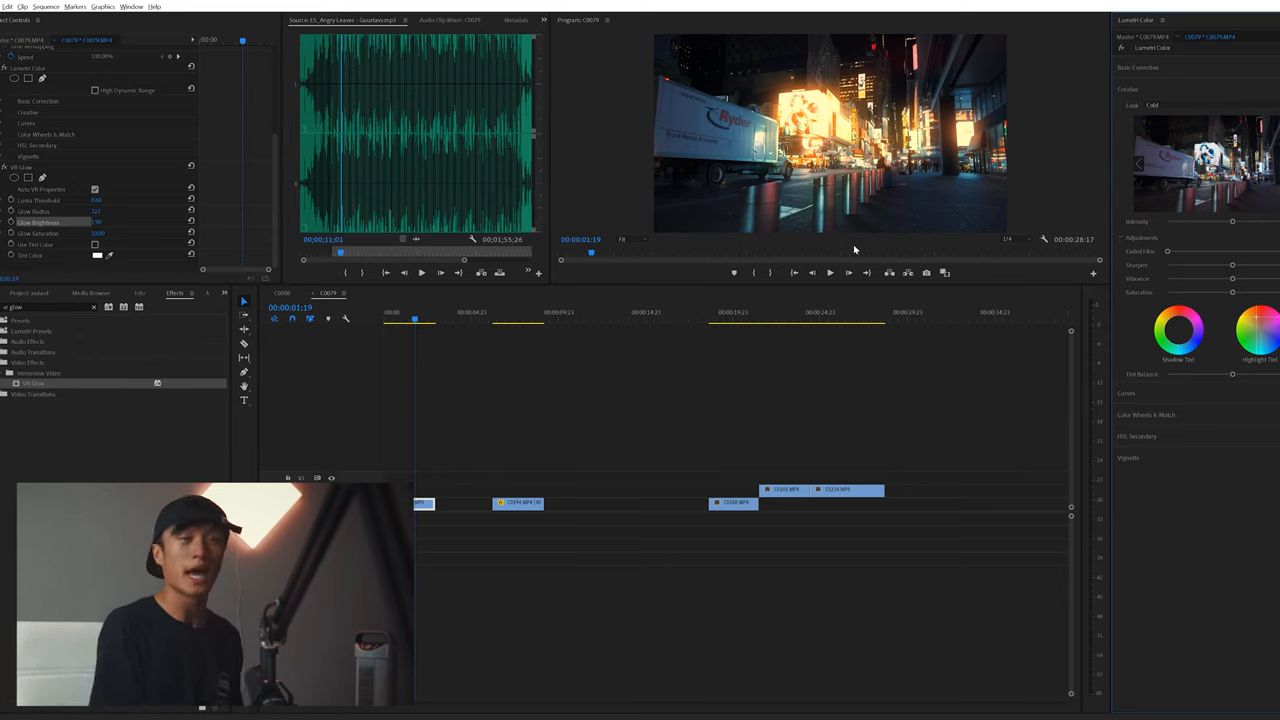
Park the playhead on the wet night plaza clip with the yellow taxi
{"action": "left_click", "coordinate": [516, 502]}
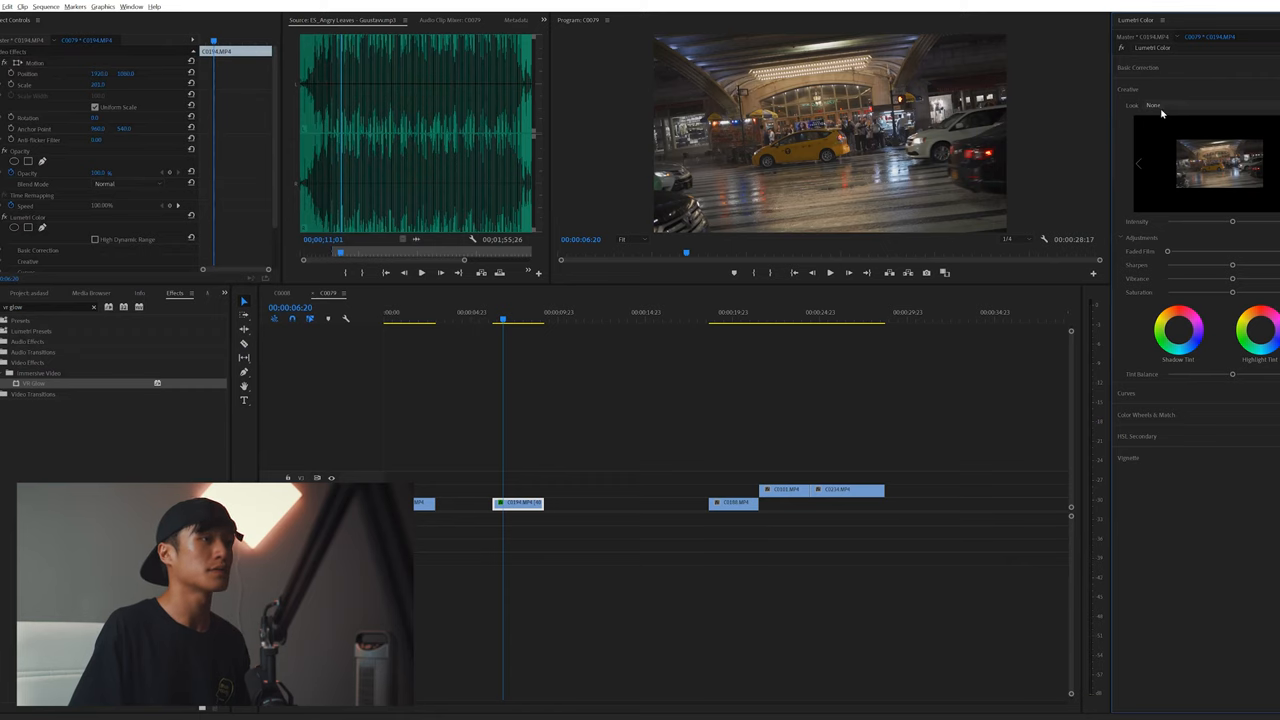
Load the Cold .cube LUT as the Creative look for the taxi plaza clip
{"action": "left_click", "coordinate": [1156, 108]}
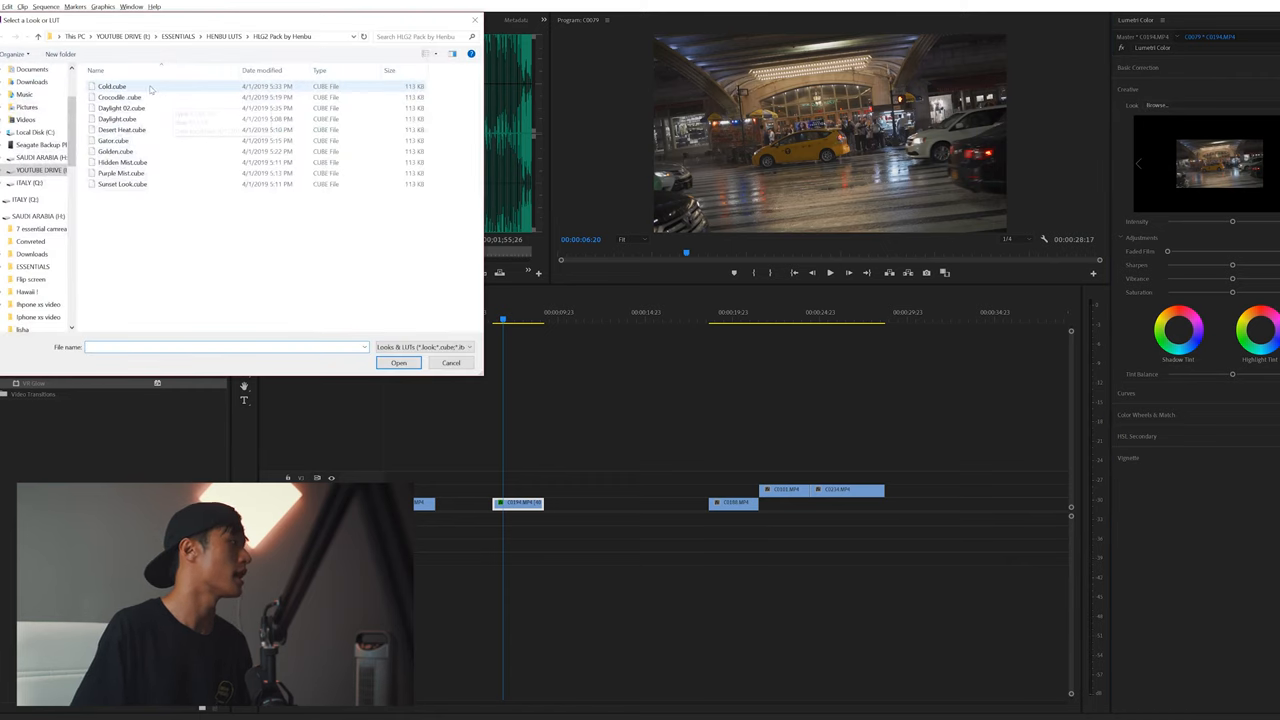
{"action": "left_click", "coordinate": [398, 362]}
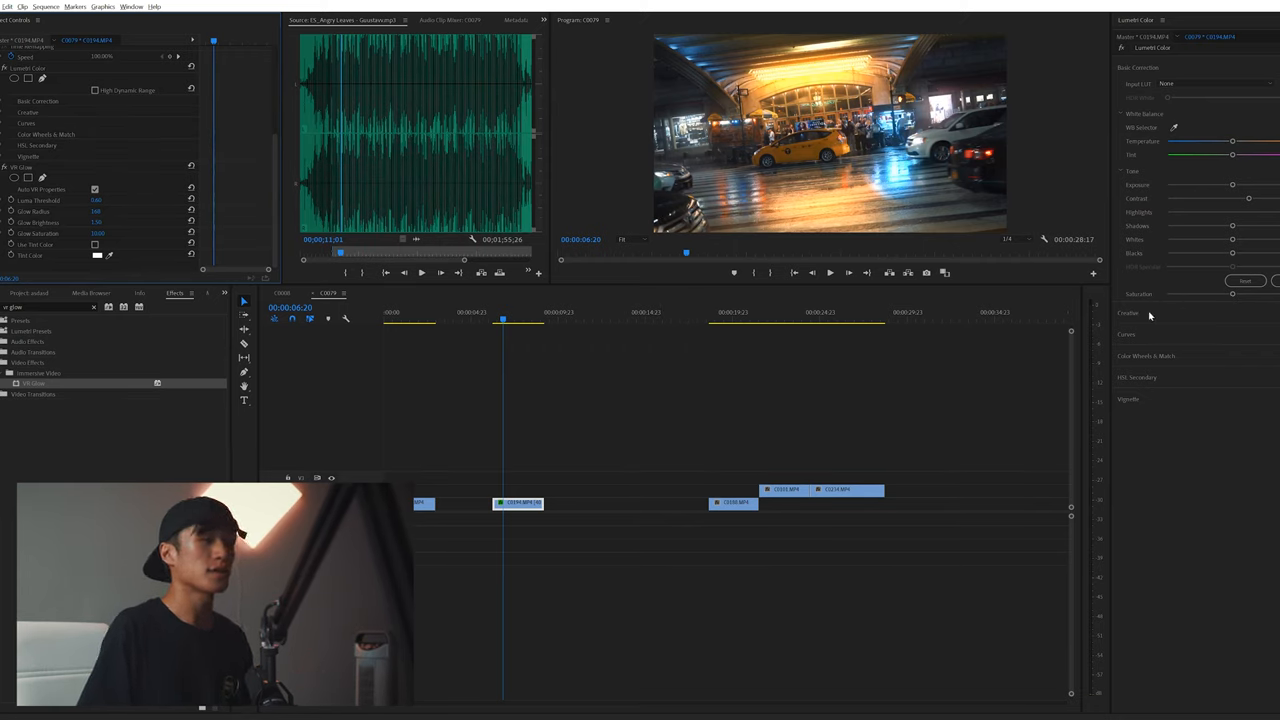
Reveal the Lumetri Creative settings again for the glowing taxi plaza clip
{"action": "left_click", "coordinate": [1132, 314]}
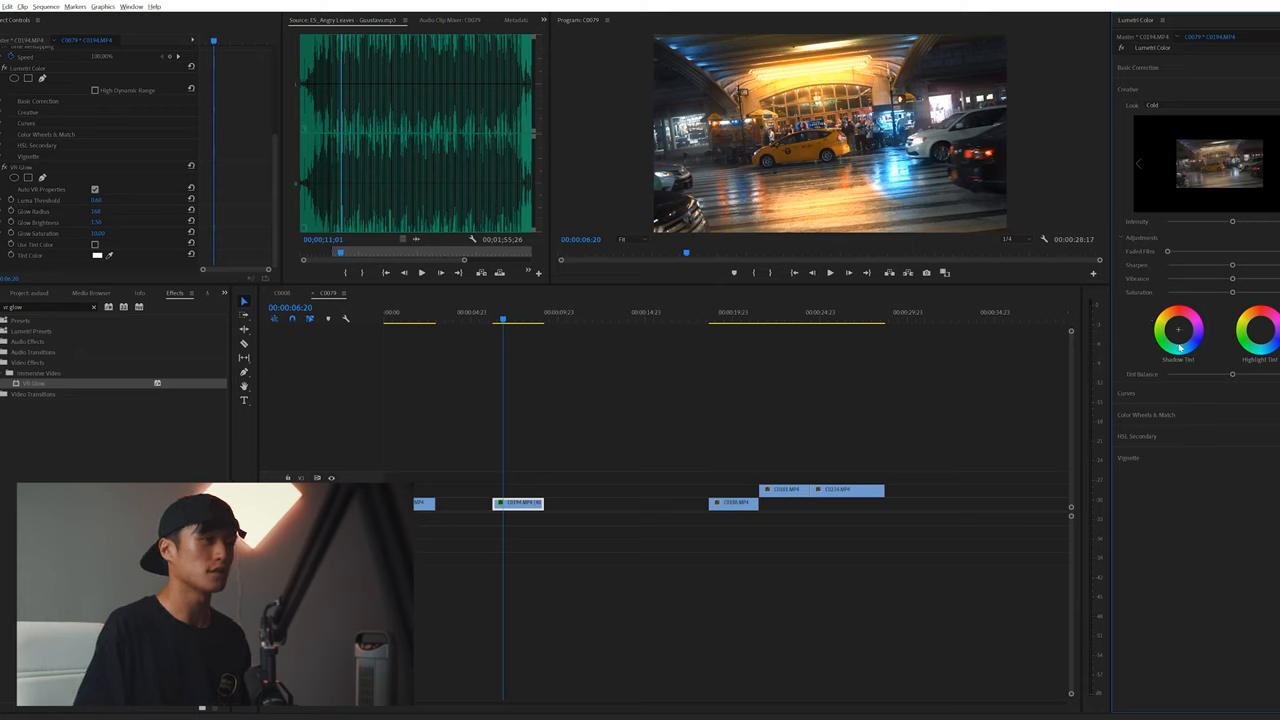